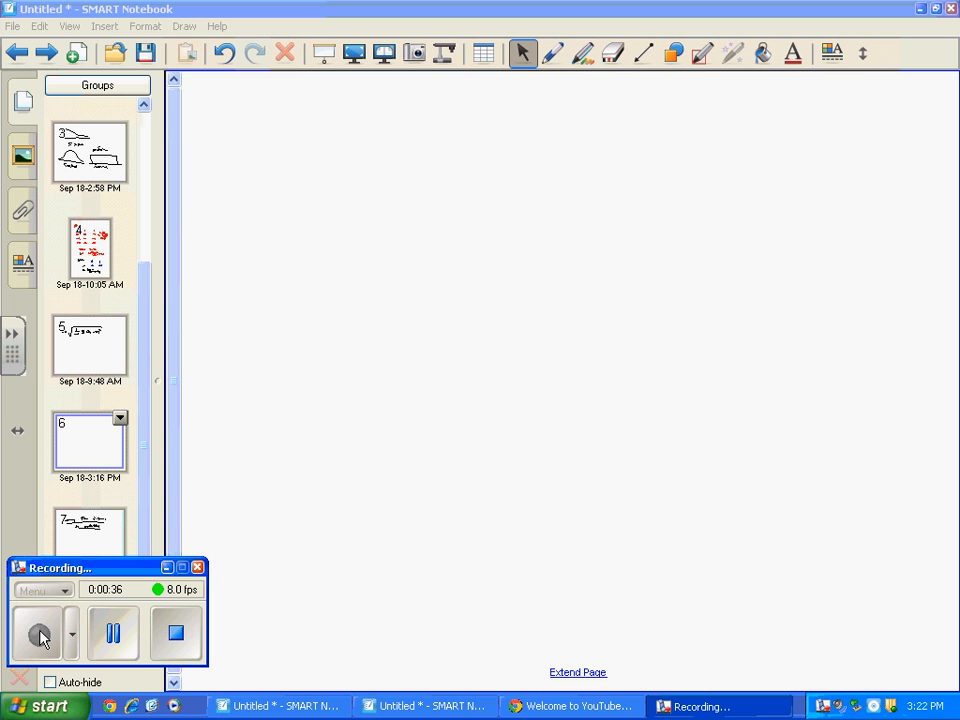
# Handwrite 'Judy' underlined, 25 yrs old, Bone Density = 948 g/cm², z = −1.45, with a dividing line
pyautogui.click(552, 52)
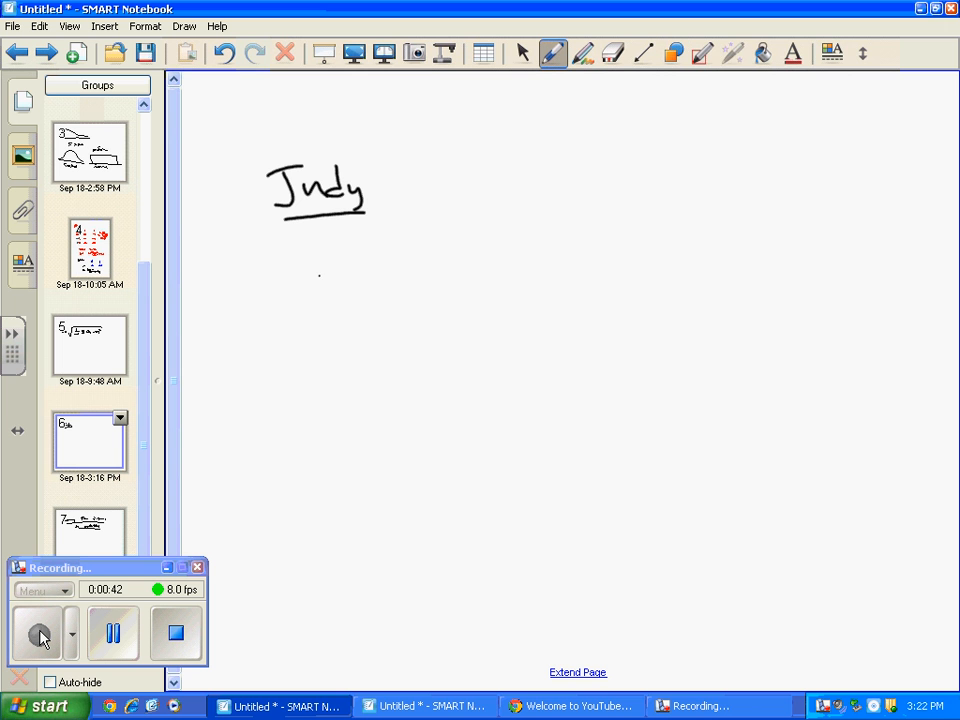
pyautogui.moveTo(324, 284); pyautogui.dragTo(444, 280)
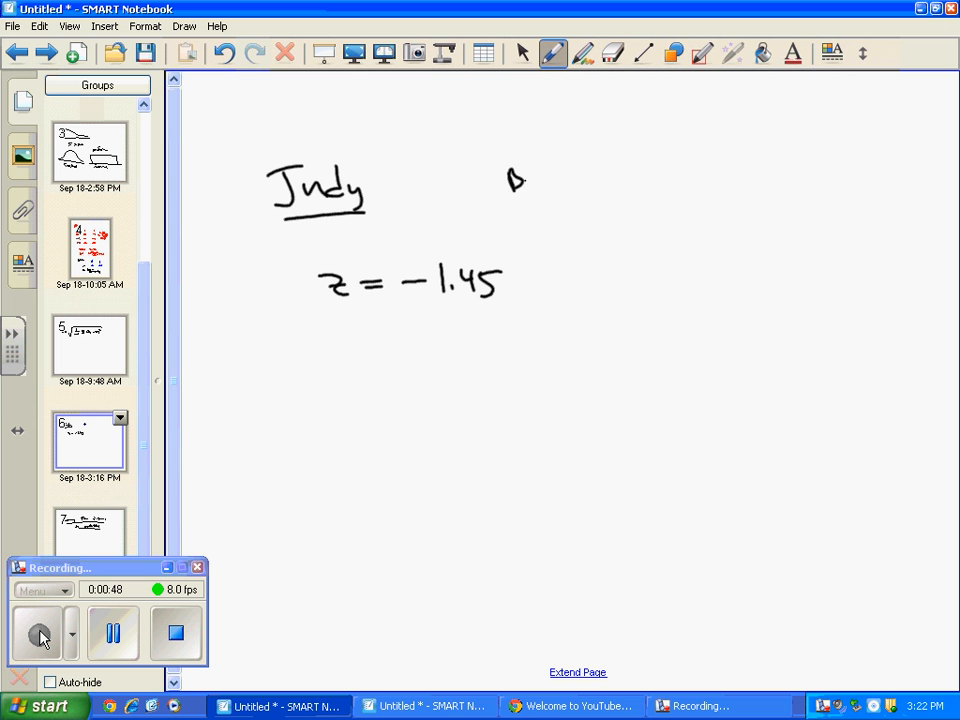
pyautogui.moveTo(510, 178); pyautogui.dragTo(624, 184)
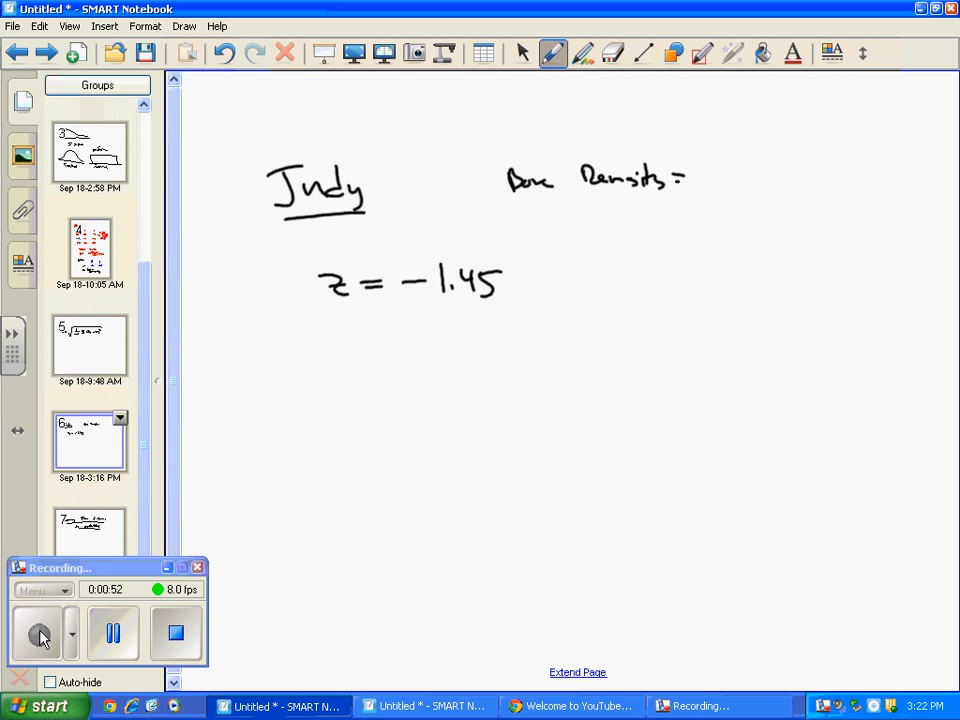
pyautogui.moveTo(724, 184); pyautogui.dragTo(740, 160)
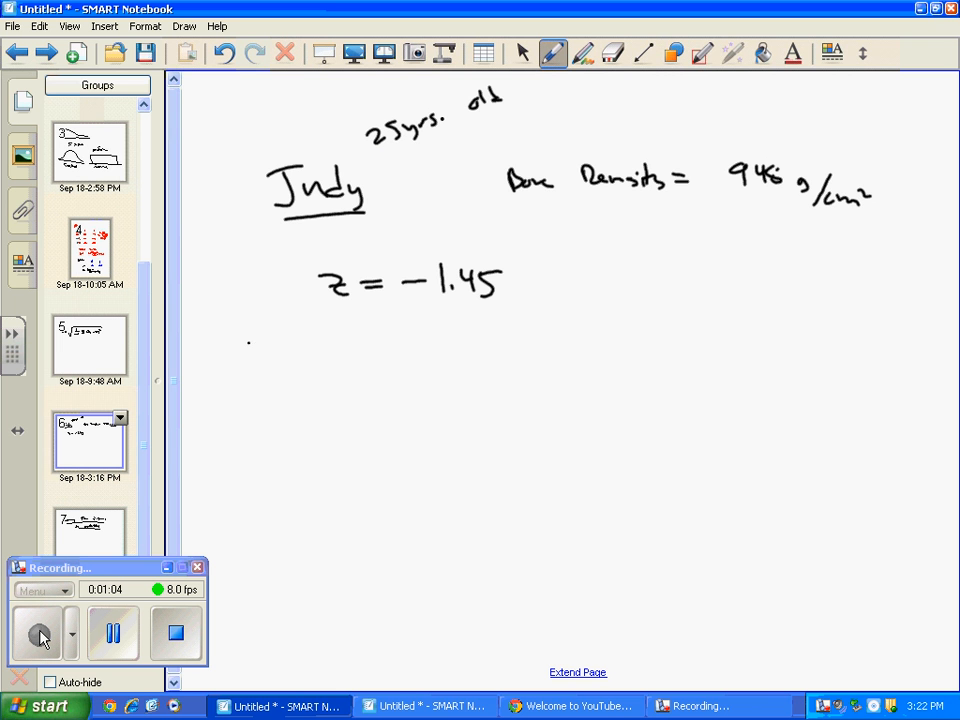
pyautogui.moveTo(248, 350); pyautogui.dragTo(744, 370)
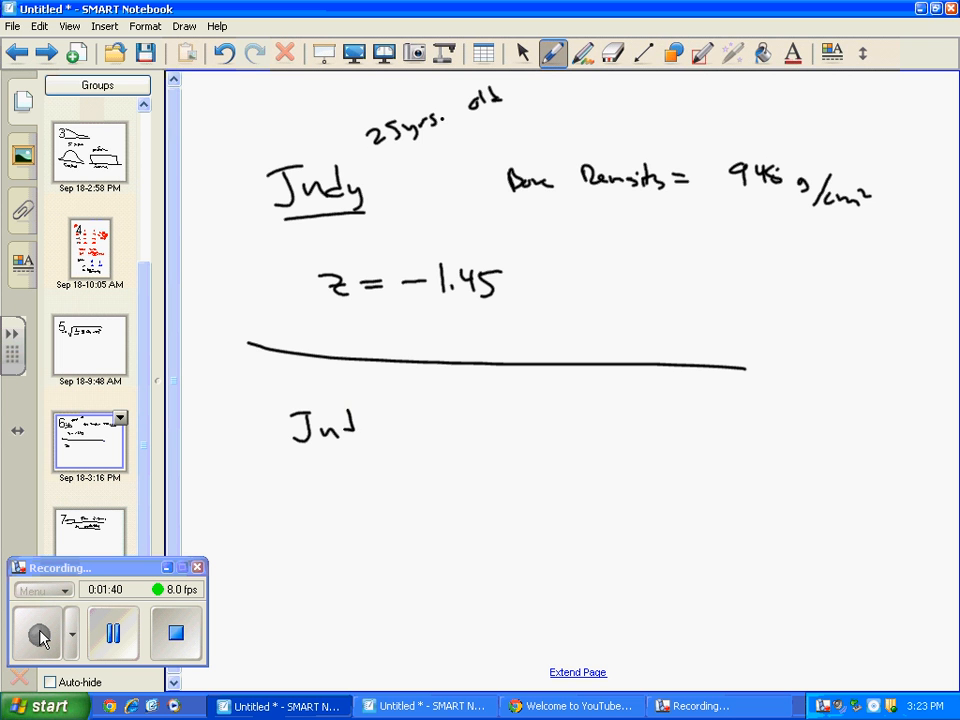
# Write 'Judy's B.D. is 1.45 standard deviations below the mean' and μ = 956 g/cm² in red
pyautogui.moveTo(350, 424); pyautogui.dragTo(376, 440)
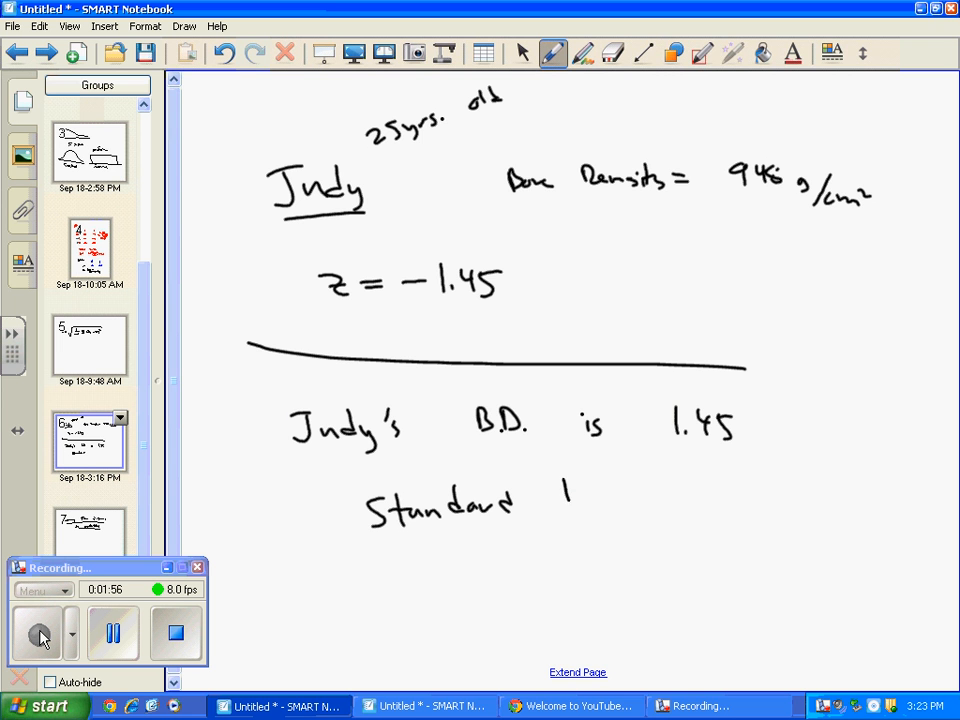
pyautogui.moveTo(560, 490); pyautogui.dragTo(660, 496)
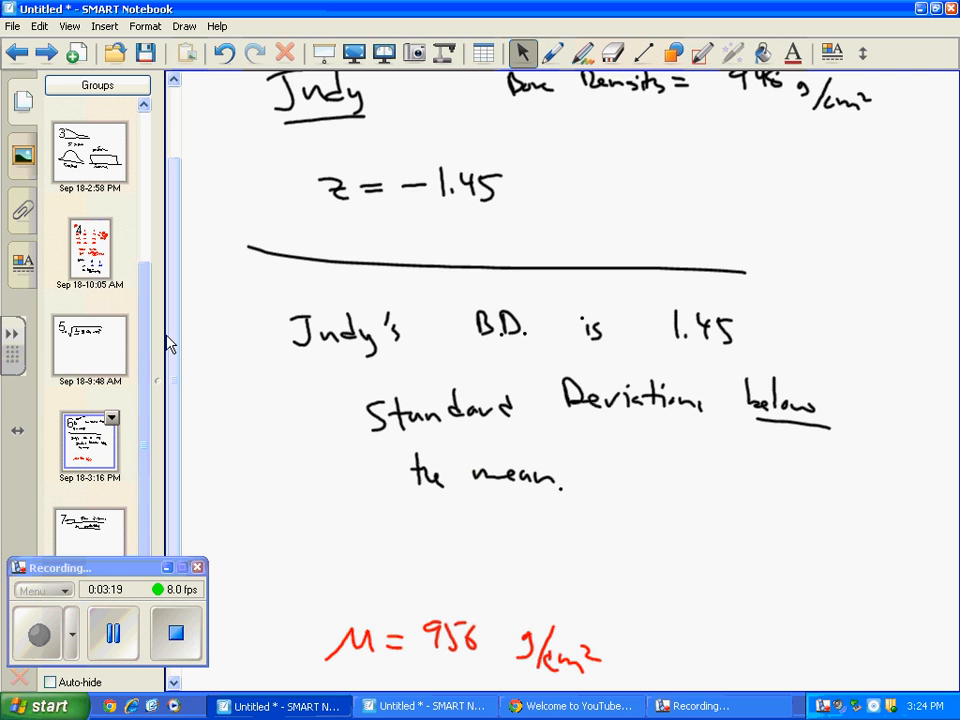
# Write z = (x − μ)/σ in blue, then −1.45 = (948 − 956)/σ beneath it
pyautogui.scroll(-3)
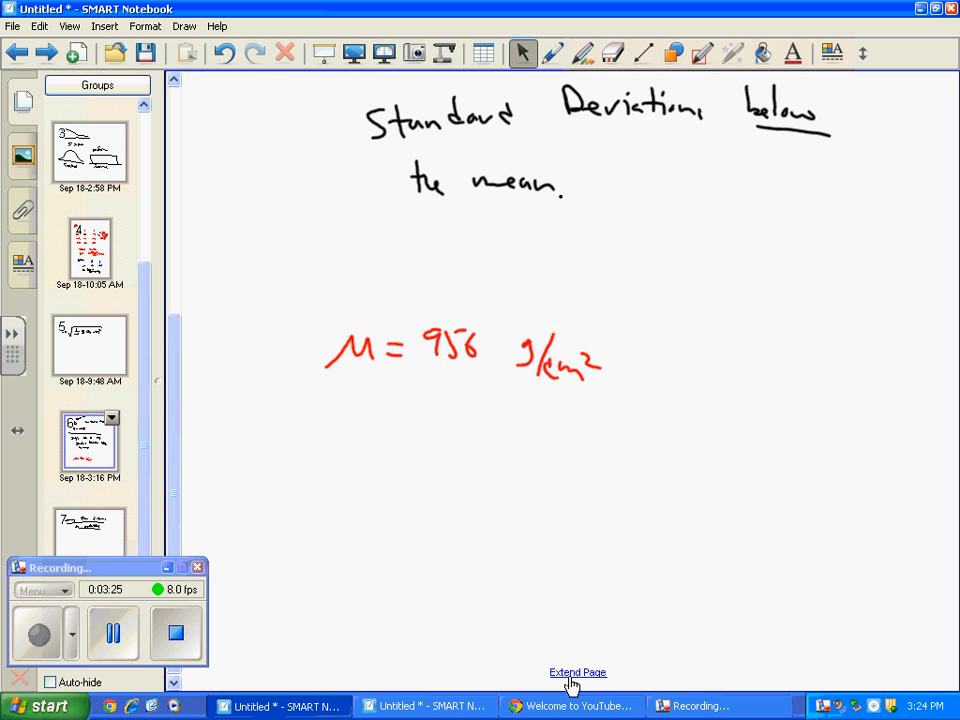
pyautogui.moveTo(350, 510); pyautogui.dragTo(384, 540)
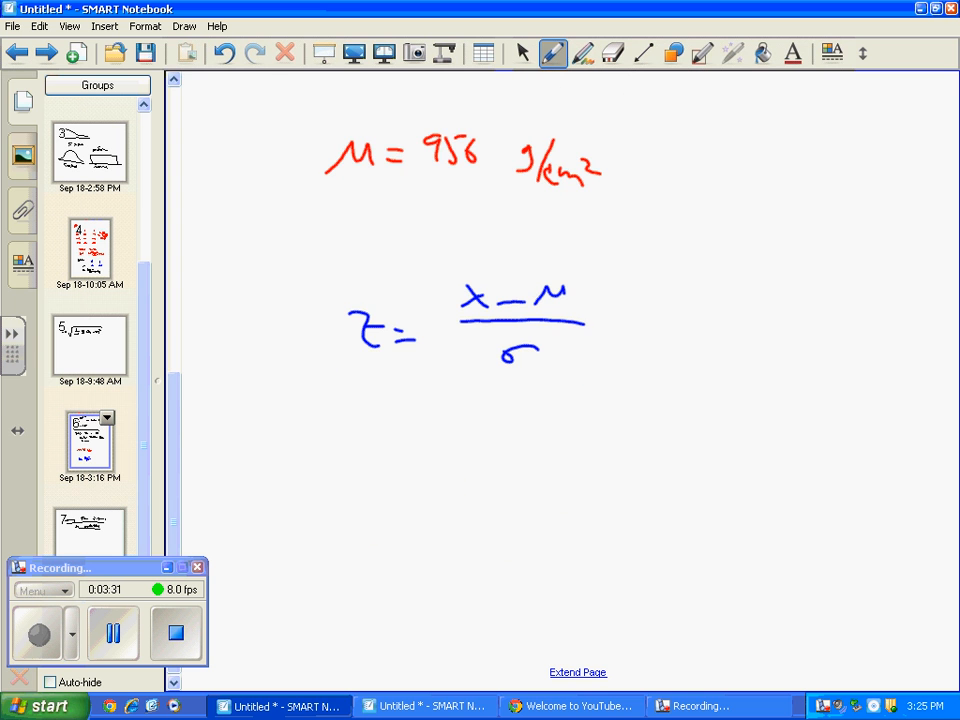
pyautogui.moveTo(316, 456); pyautogui.dragTo(376, 470)
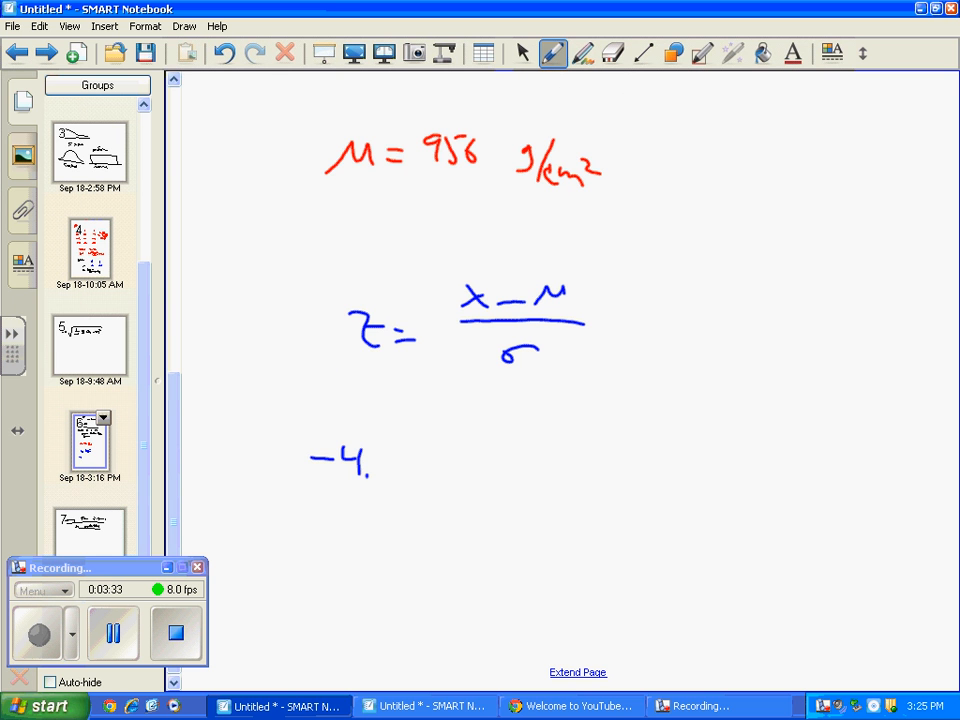
pyautogui.click(612, 52)
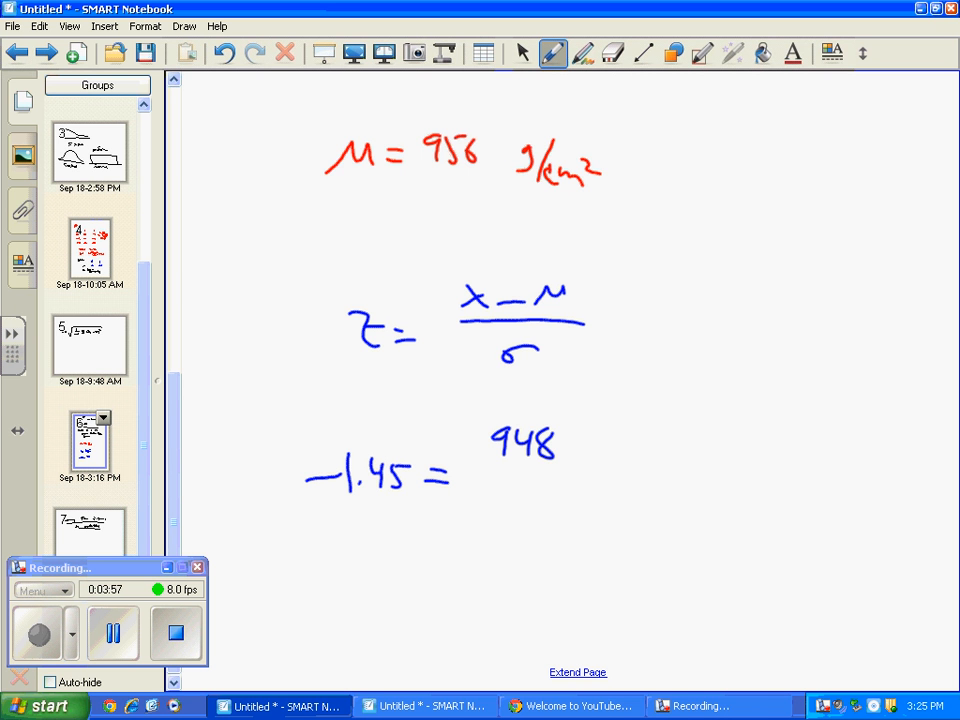
pyautogui.moveTo(596, 440); pyautogui.dragTo(616, 440)
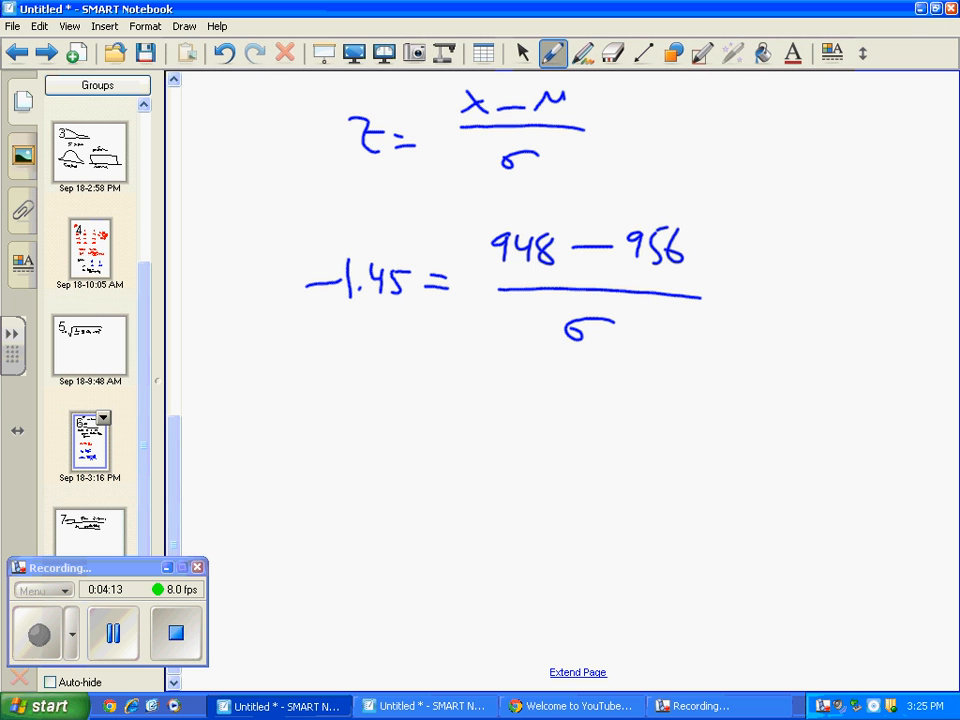
# Cross-multiply to write −1.45σ = −8 on the next line
pyautogui.moveTo(310, 444); pyautogui.dragTo(360, 450)
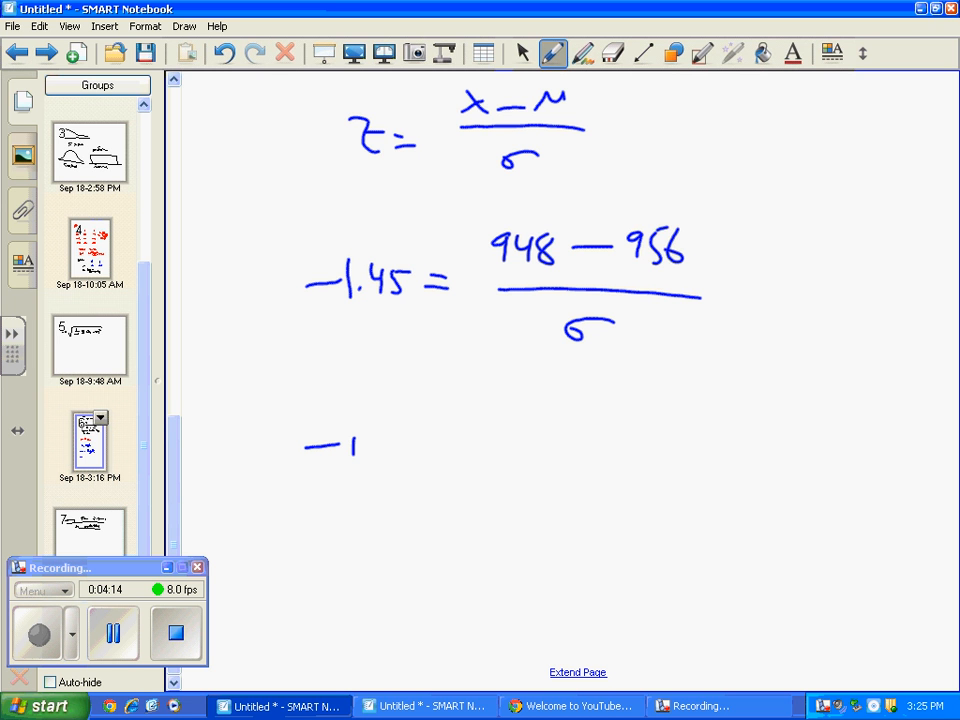
pyautogui.moveTo(356, 456); pyautogui.dragTo(410, 460)
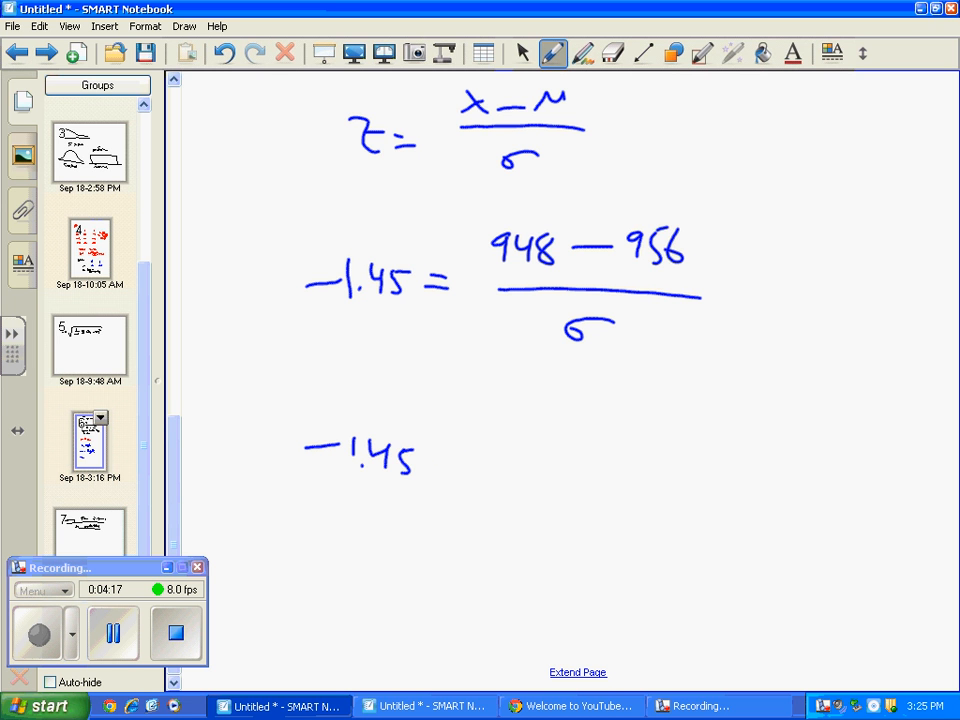
pyautogui.moveTo(436, 464); pyautogui.dragTo(496, 464)
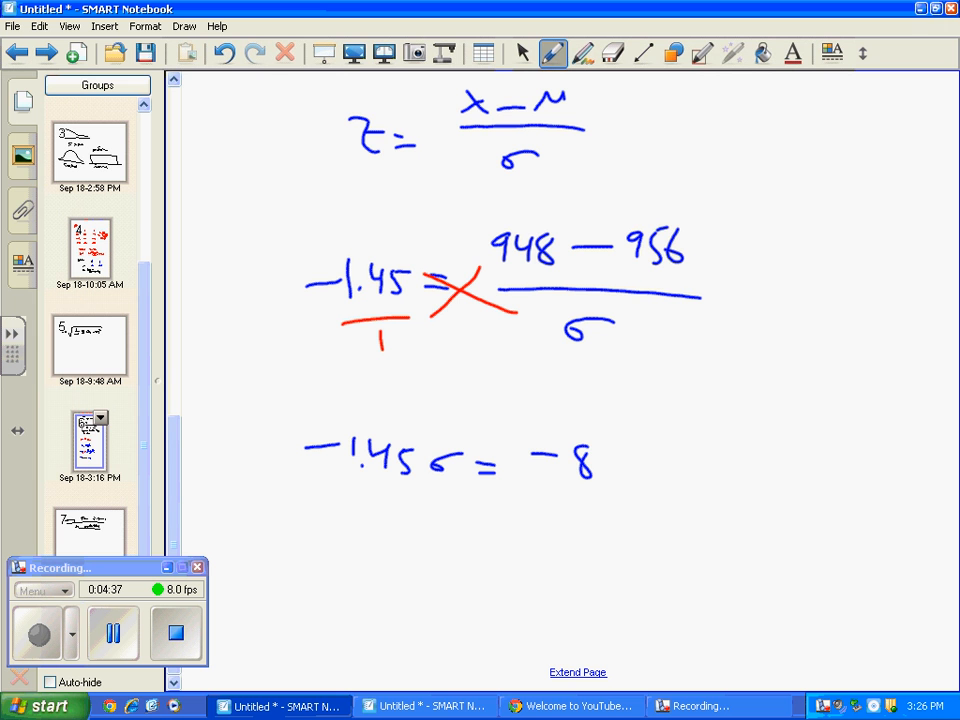
# Divide both sides by −1.45 and write σ ≈ 5.517
pyautogui.moveTo(324, 496); pyautogui.dragTo(436, 524)
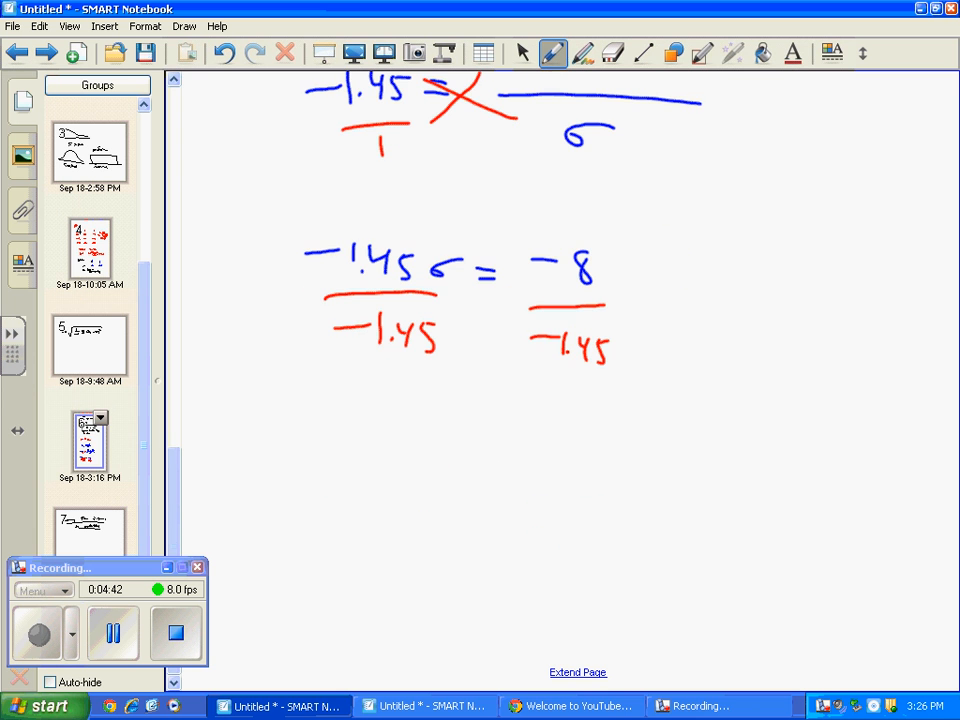
pyautogui.moveTo(420, 486); pyautogui.dragTo(540, 470)
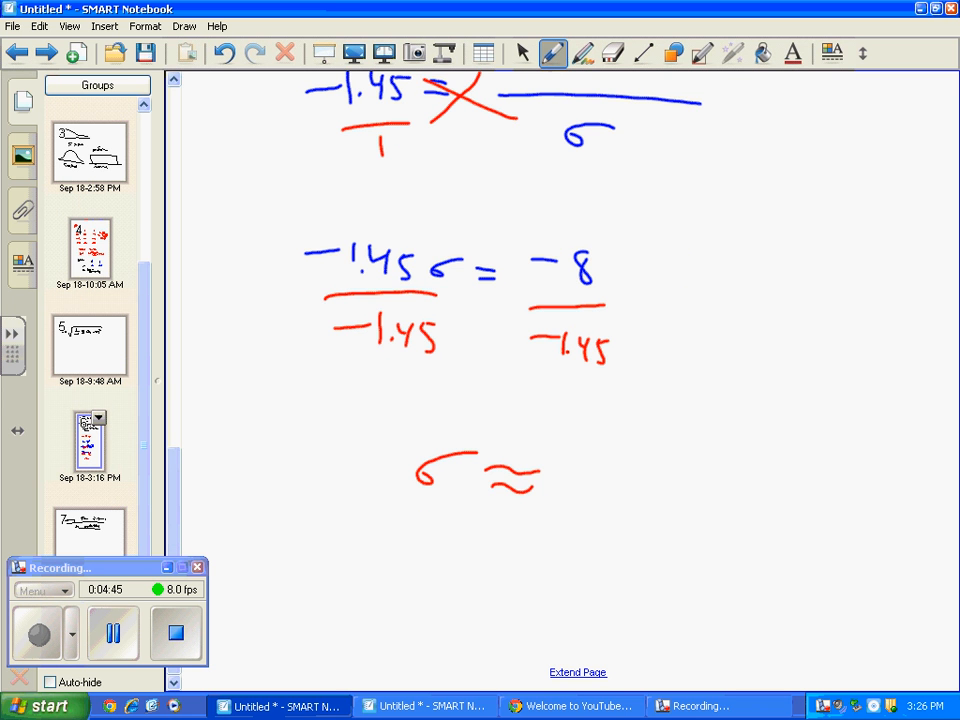
pyautogui.moveTo(564, 464); pyautogui.dragTo(580, 510)
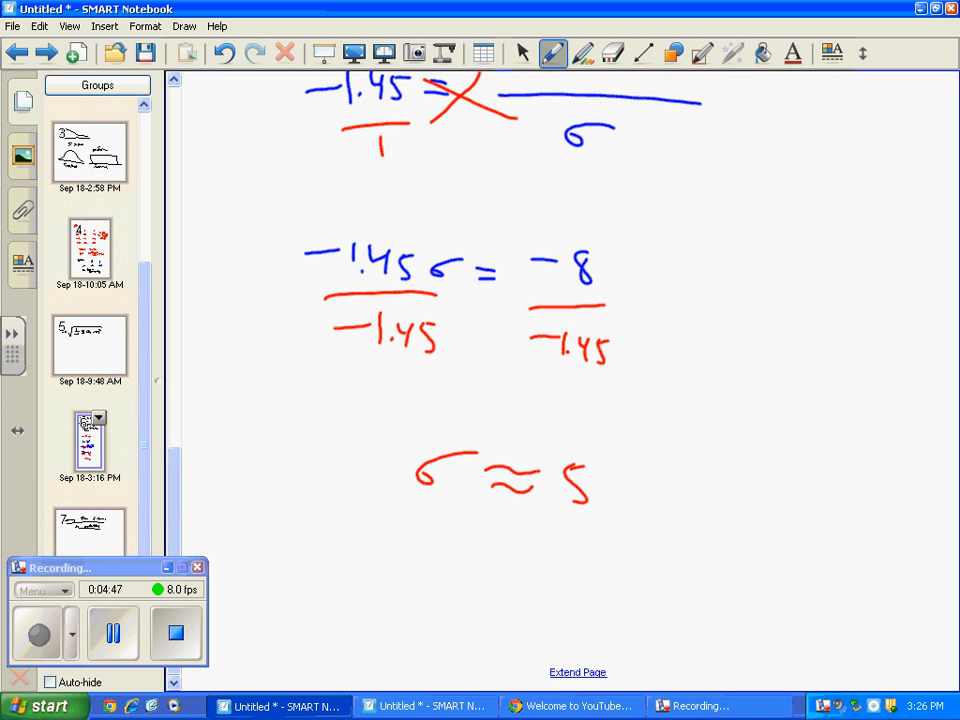
pyautogui.moveTo(590, 480); pyautogui.dragTo(676, 500)
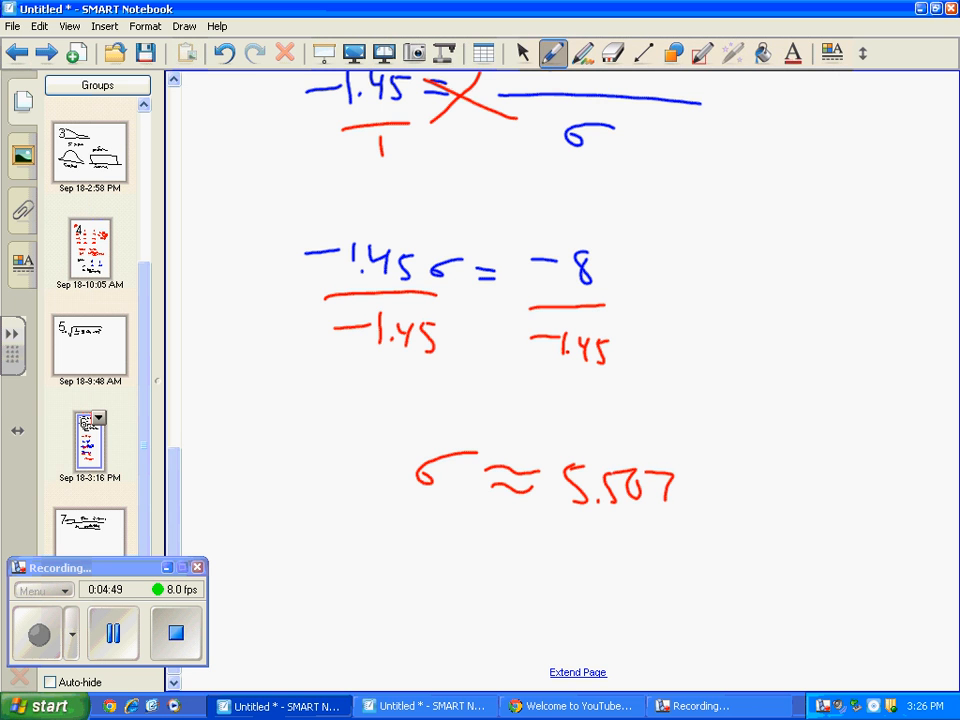
pyautogui.moveTo(576, 672)
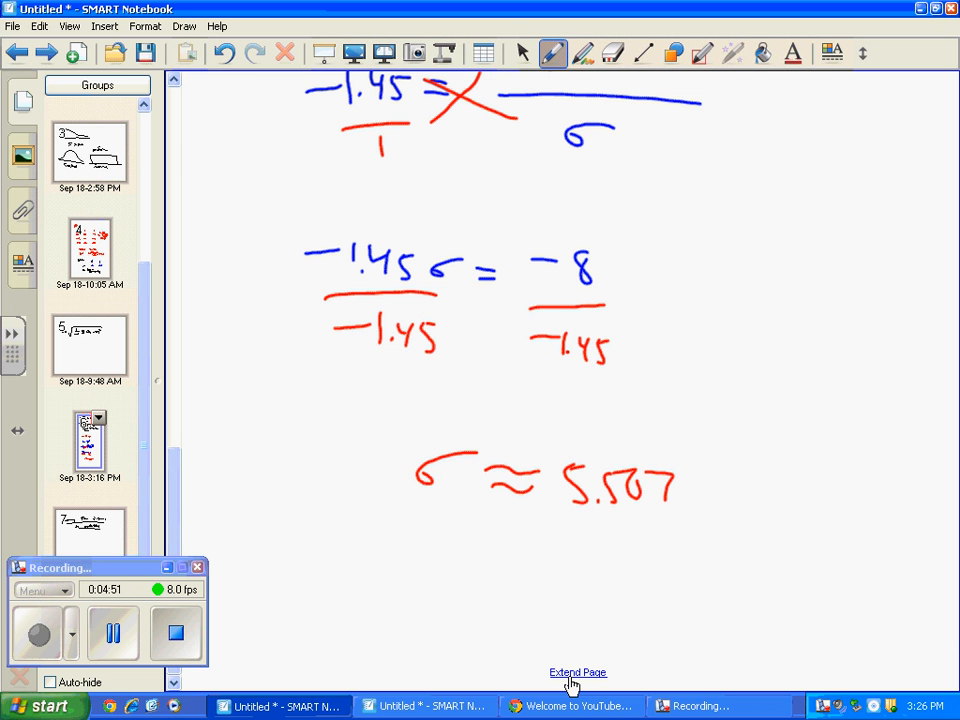